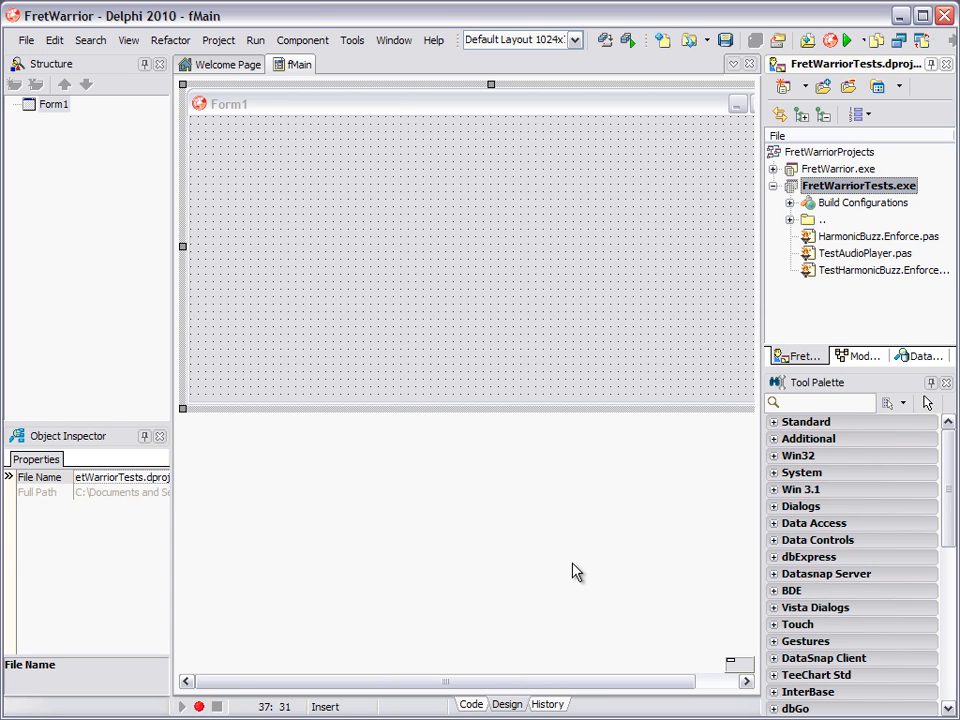
mouse_move(684, 410)
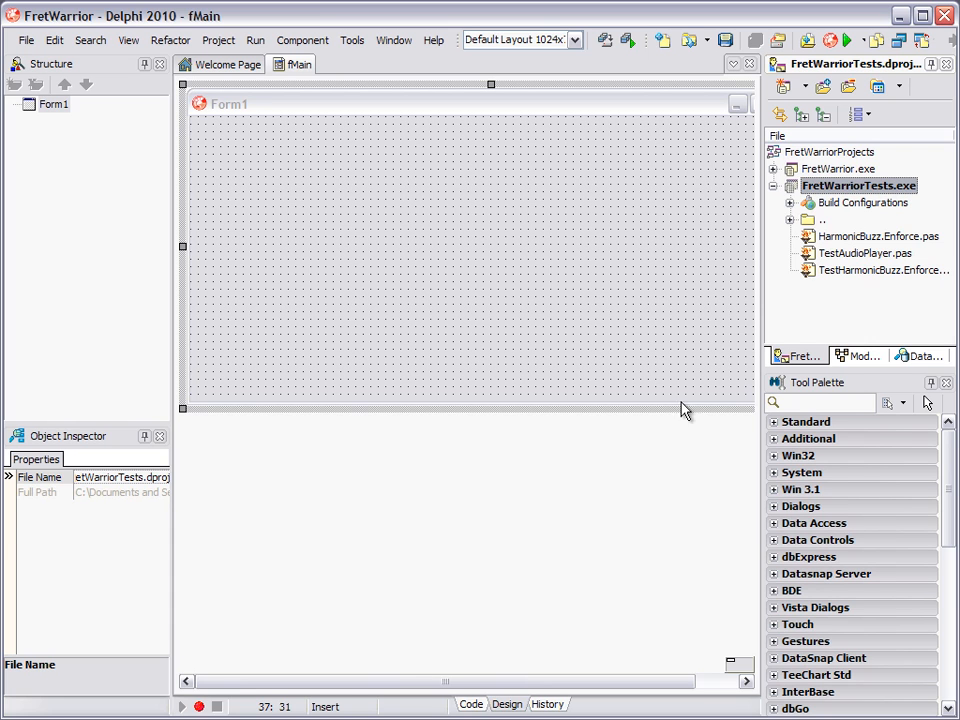
mouse_move(776, 196)
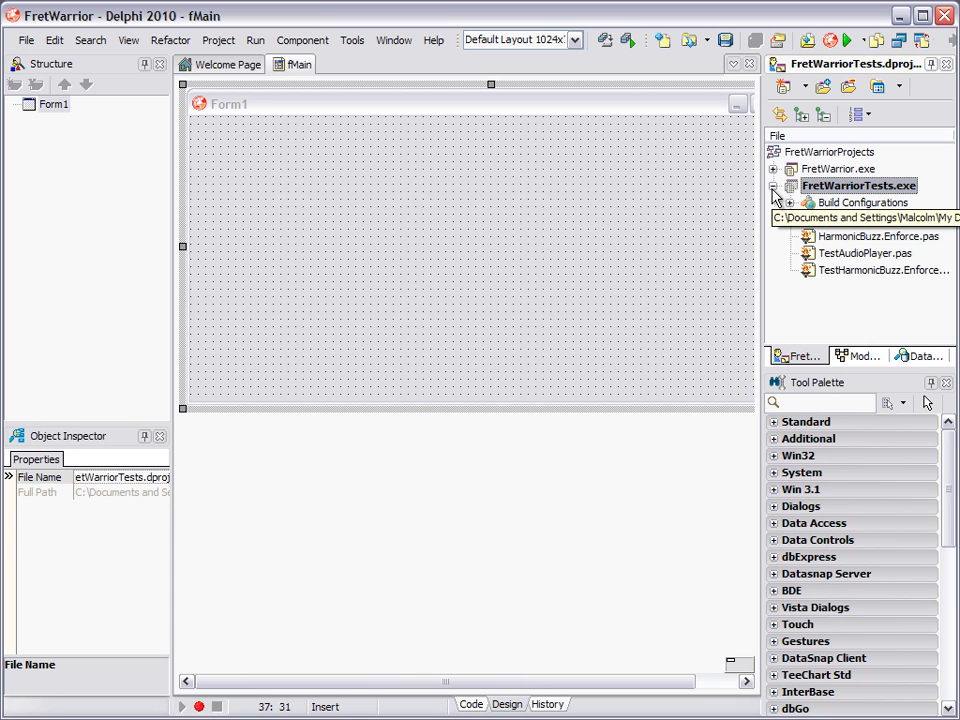
mouse_move(656, 188)
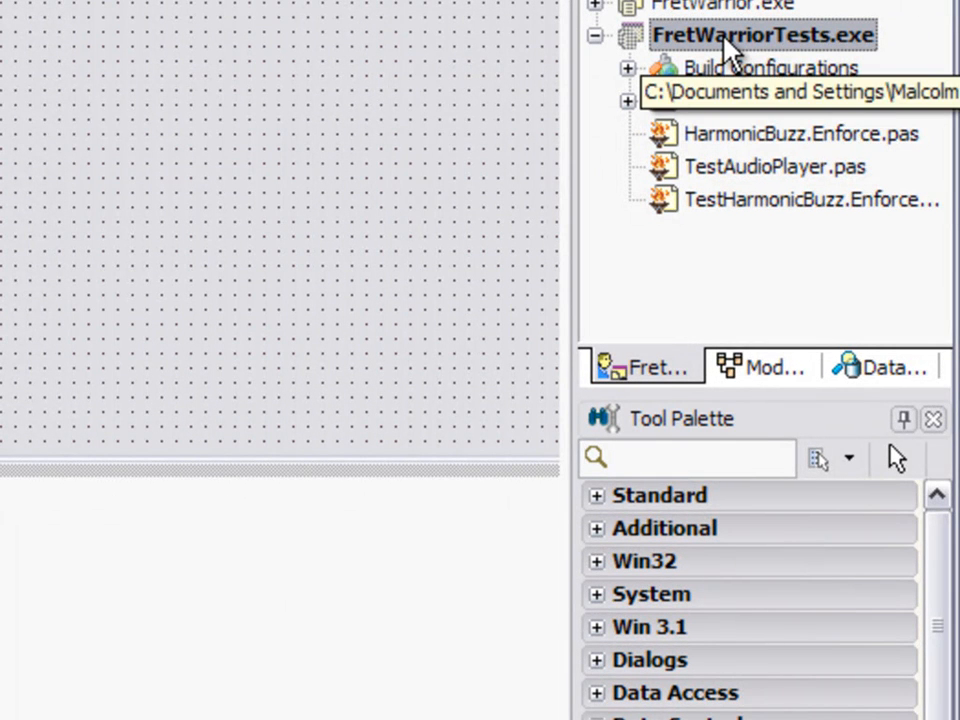
- View the source of FretWarriorTests.exe from the Project Manager and reveal its main begin block
right_click(764, 34)
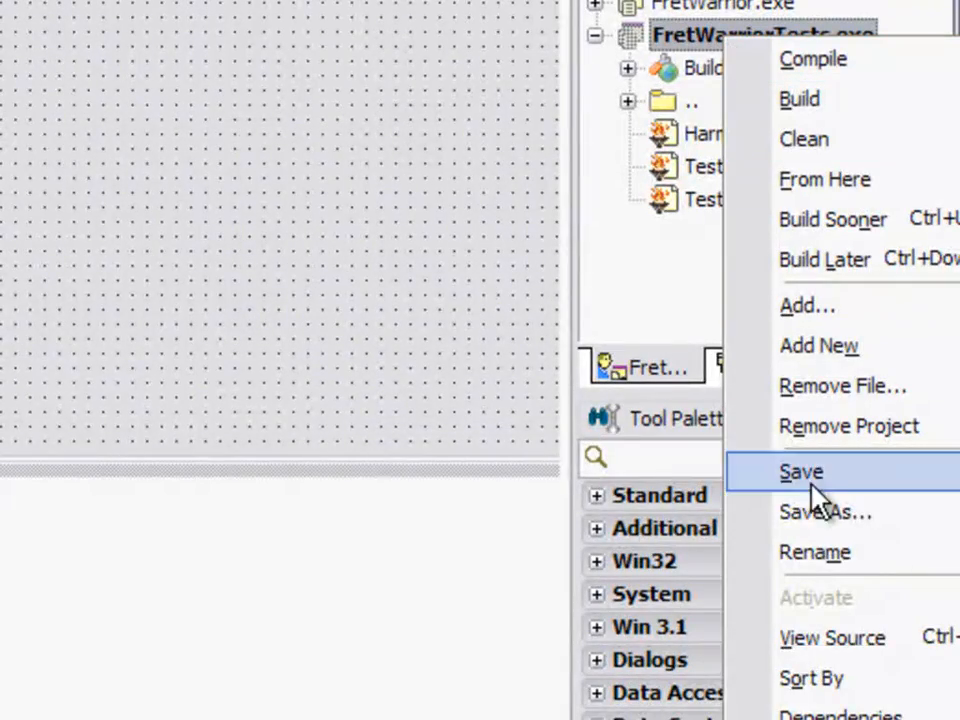
click(800, 472)
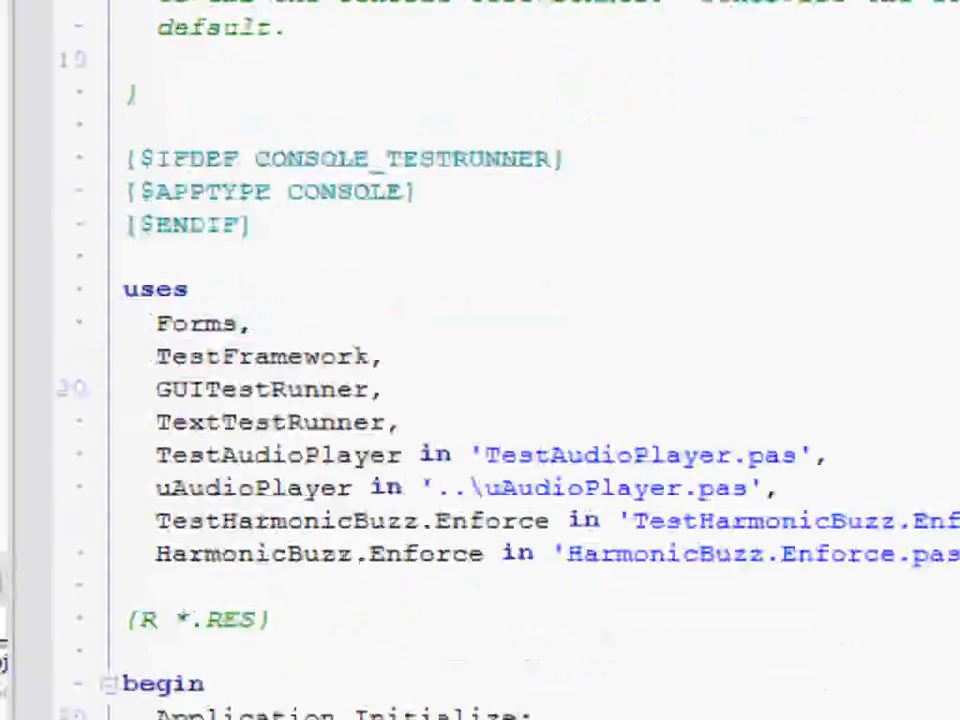
scroll(down, 3)
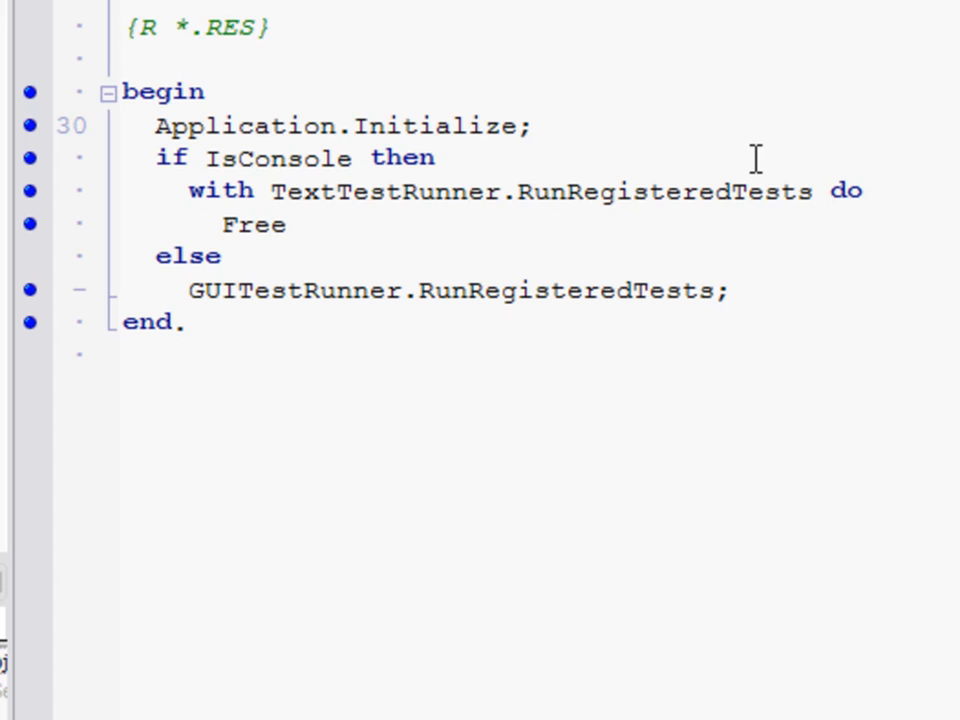
- Toggle a gutter breakpoint on Application.Initialize and select the begin keyword
click(30, 124)
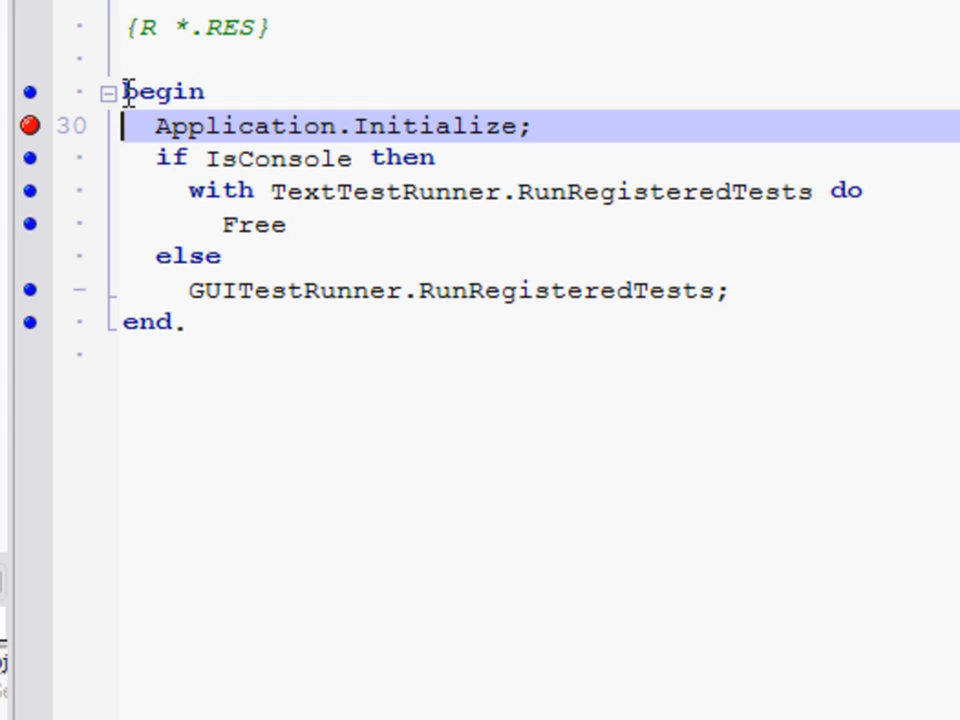
double_click(164, 92)
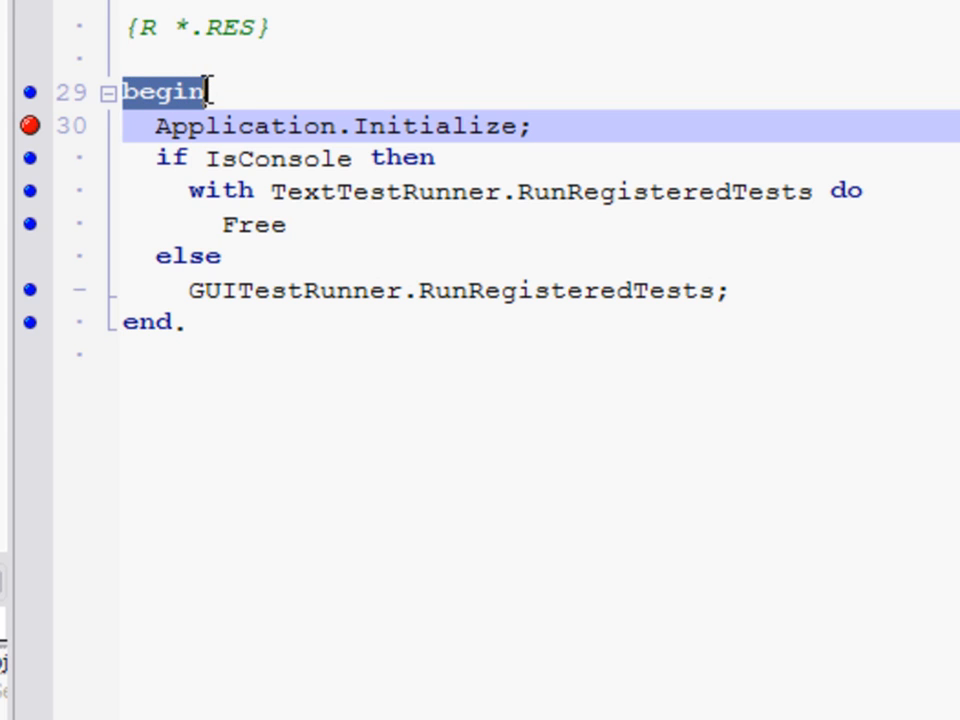
mouse_move(164, 96)
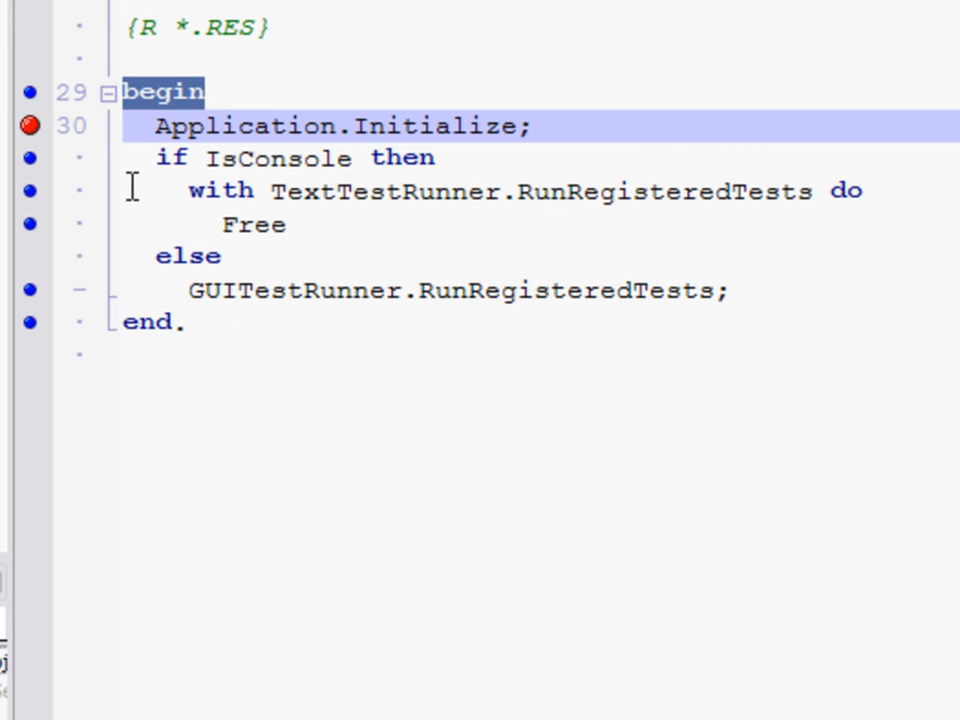
- Clear the gutter breakpoint on Application.Initialize, leaving the main block without breakpoints
click(28, 126)
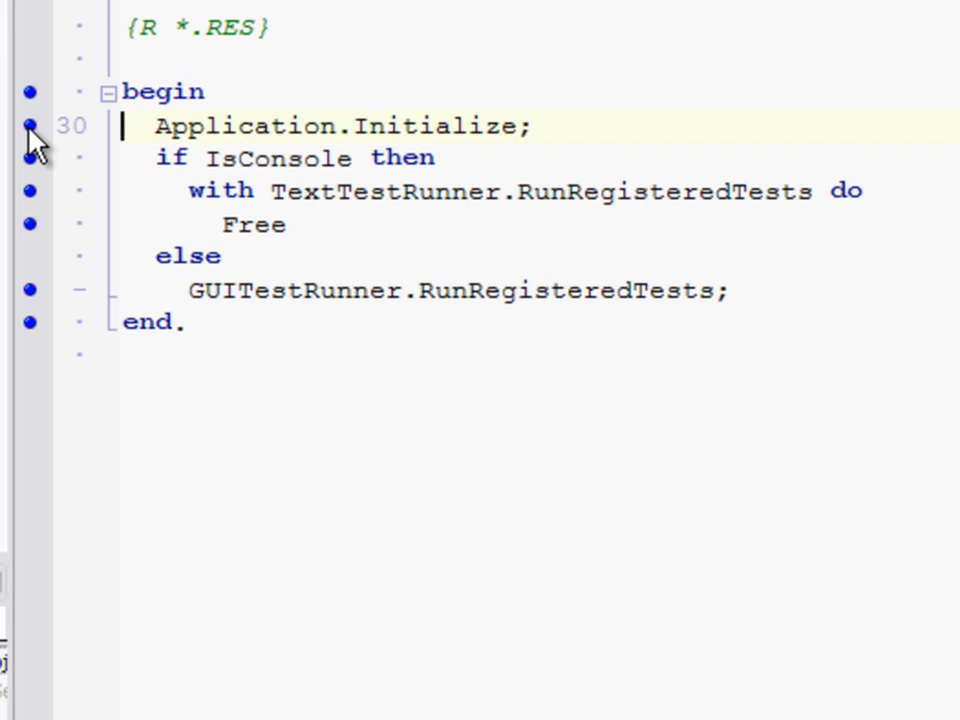
mouse_move(76, 196)
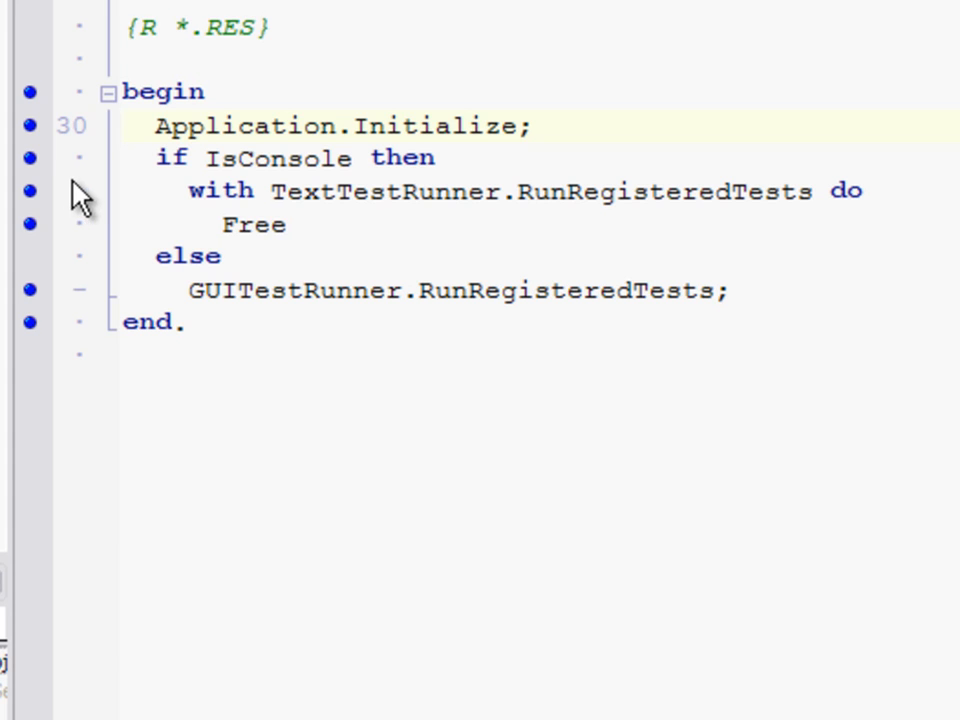
mouse_move(40, 204)
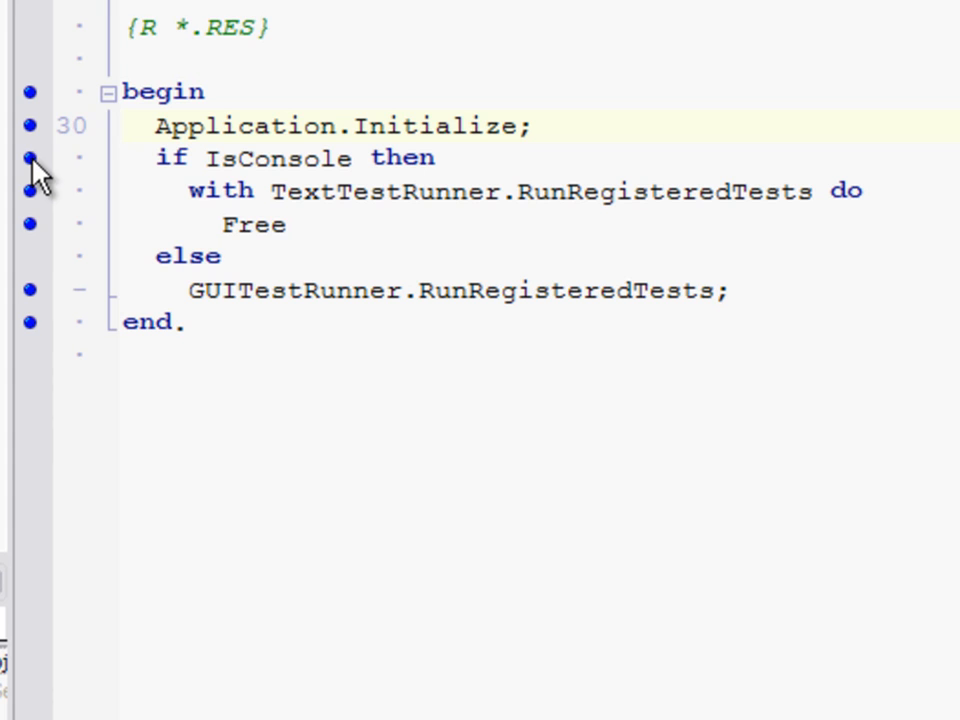
mouse_move(40, 140)
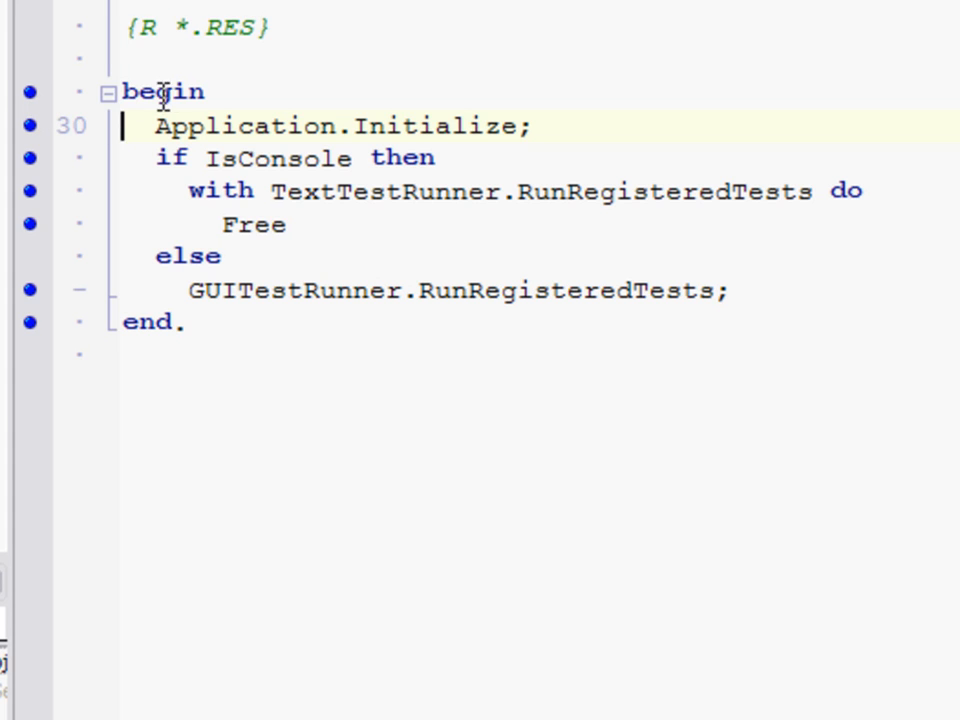
mouse_move(44, 120)
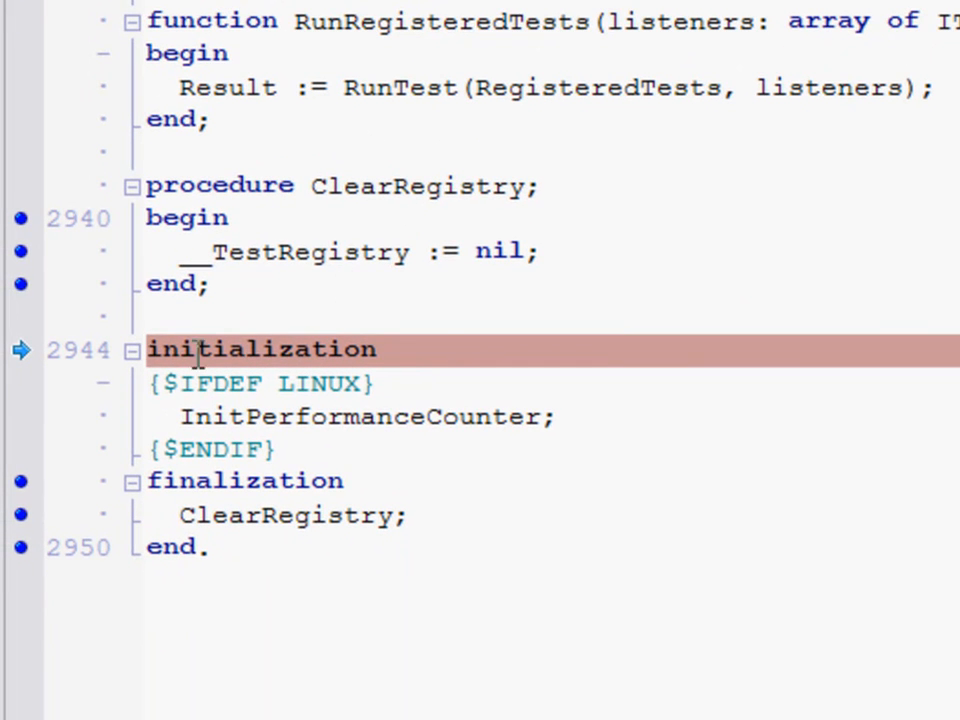
mouse_move(290, 388)
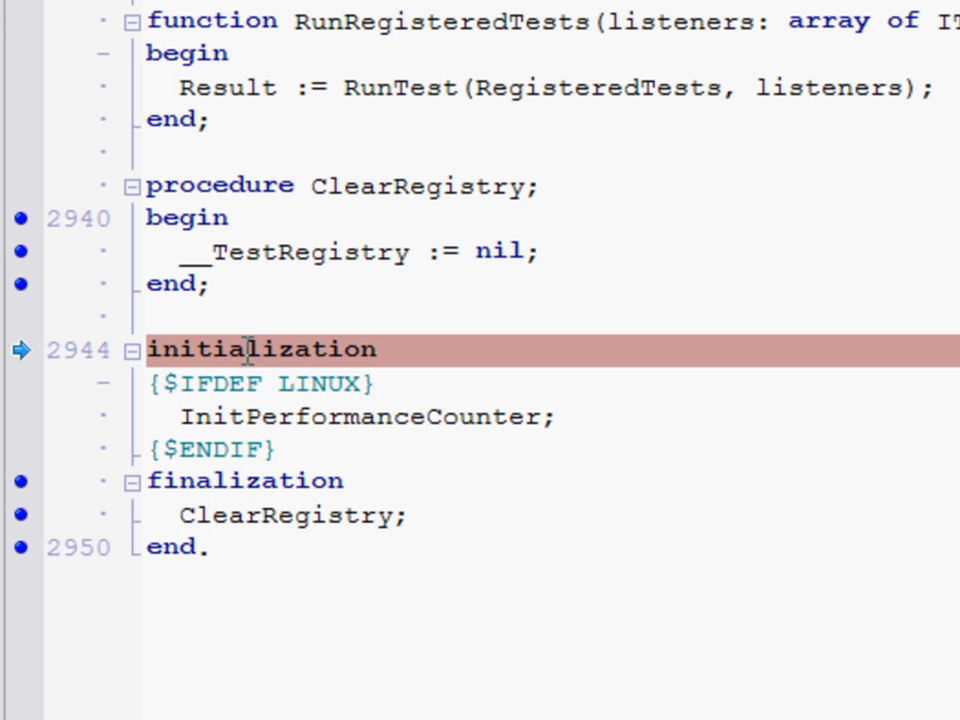
mouse_move(232, 460)
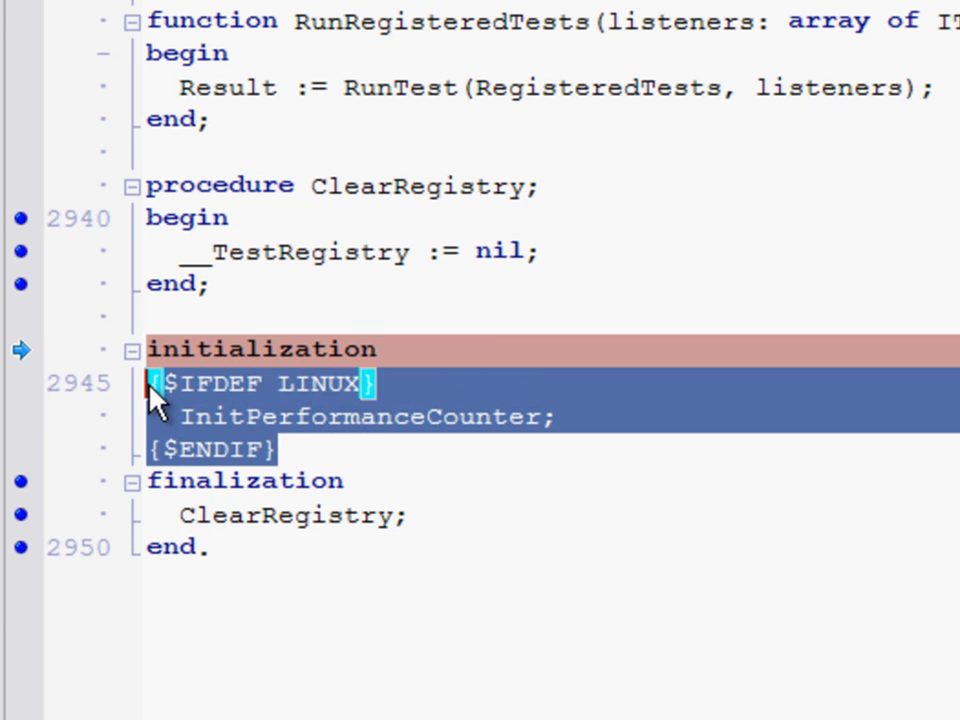
mouse_move(24, 420)
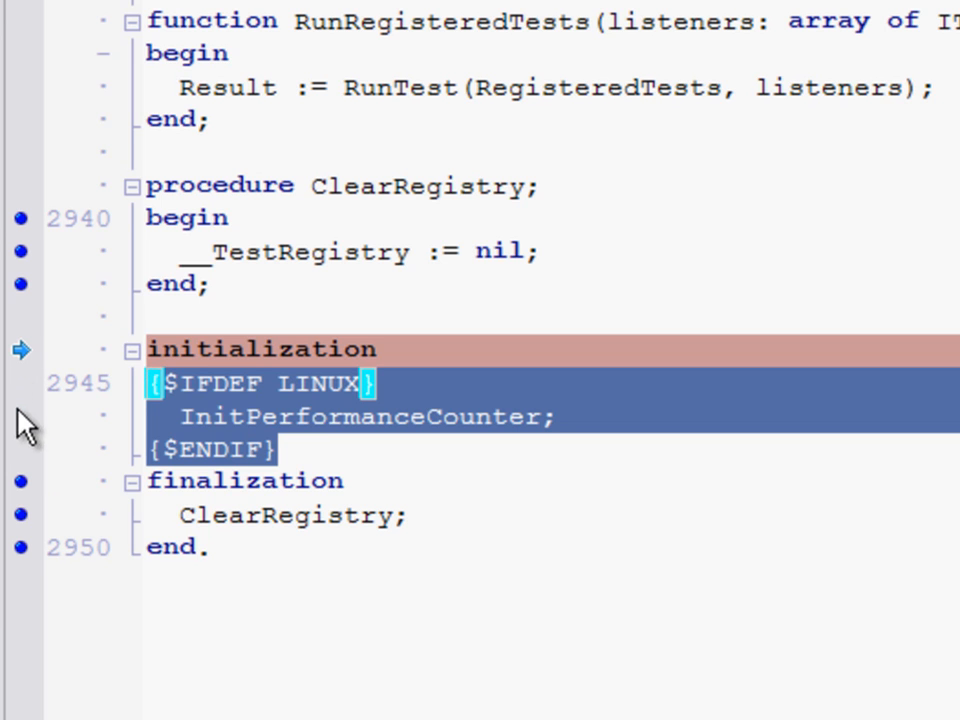
mouse_move(270, 440)
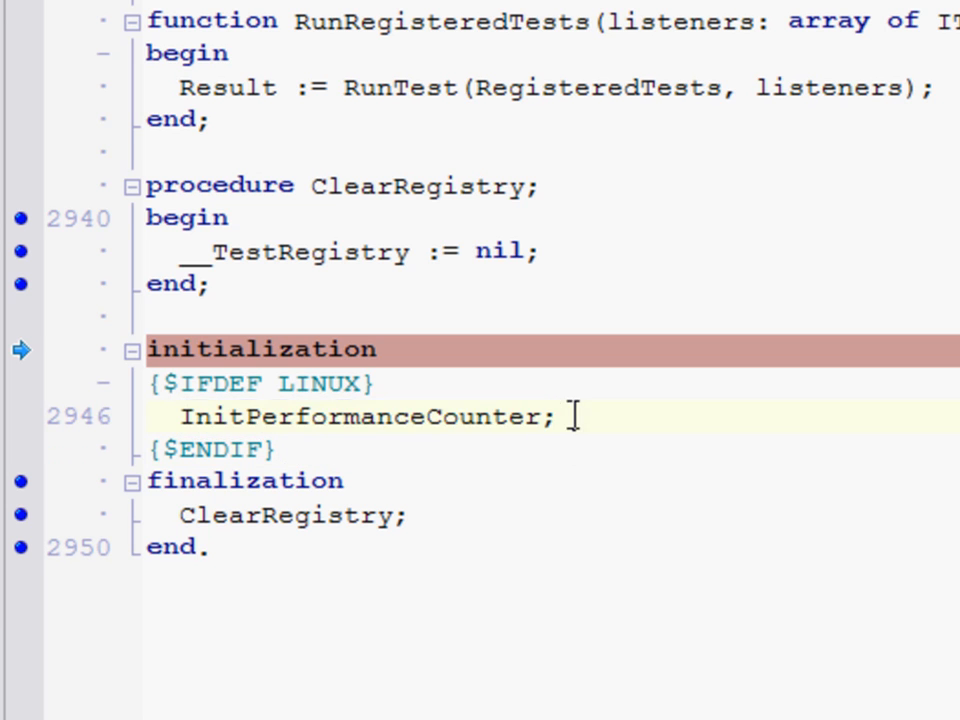
- Place the cursor in TestFramework.pas while paused at its initialization before InitPerformanceCounter
click(280, 448)
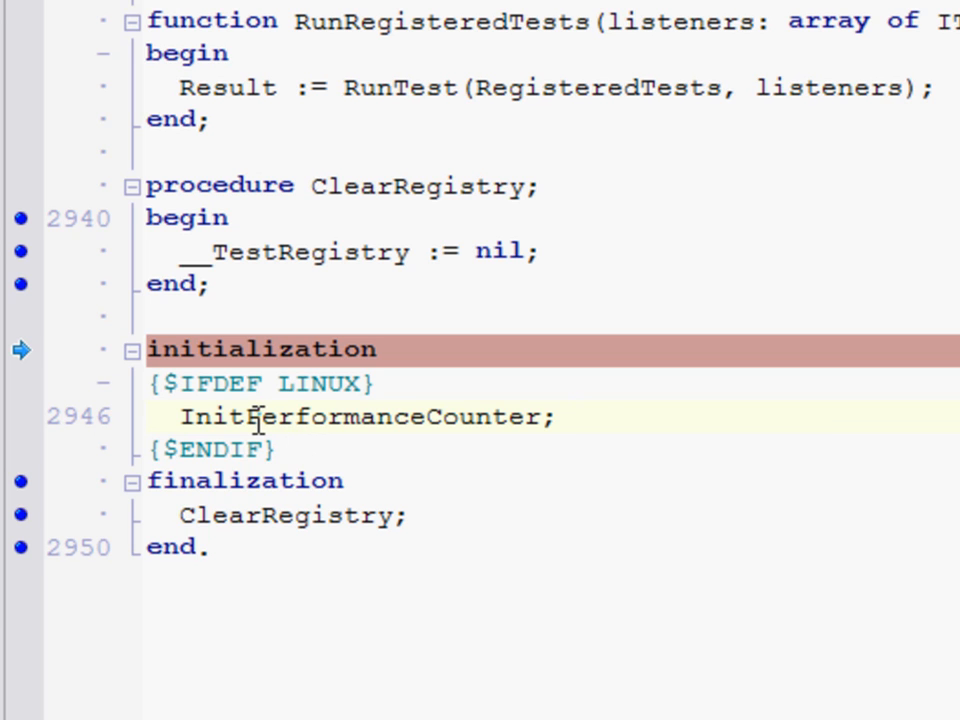
mouse_move(350, 440)
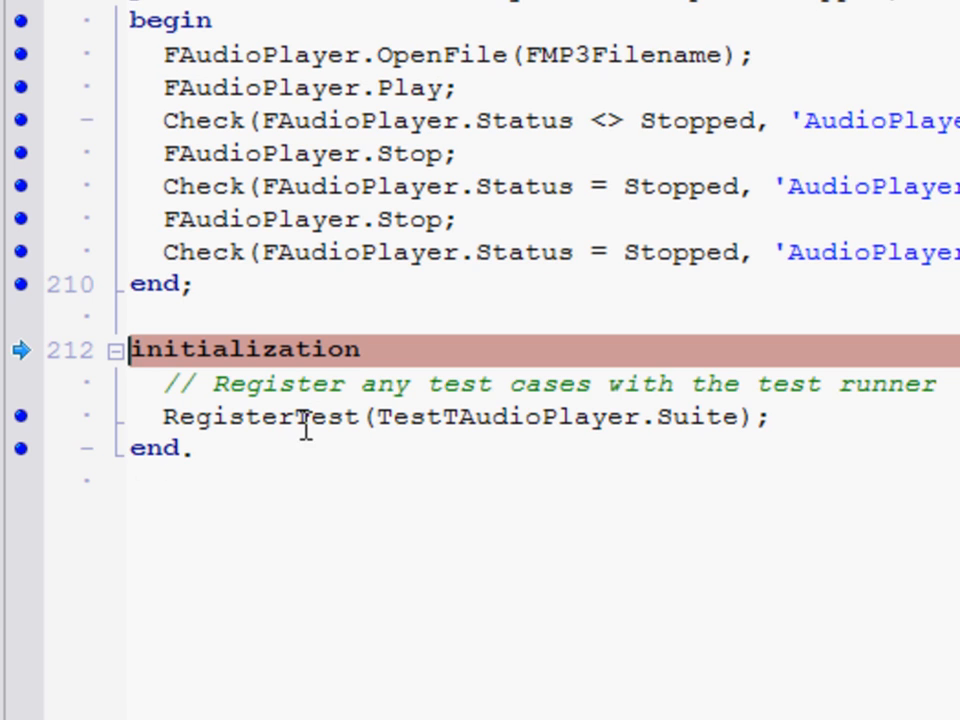
mouse_move(188, 330)
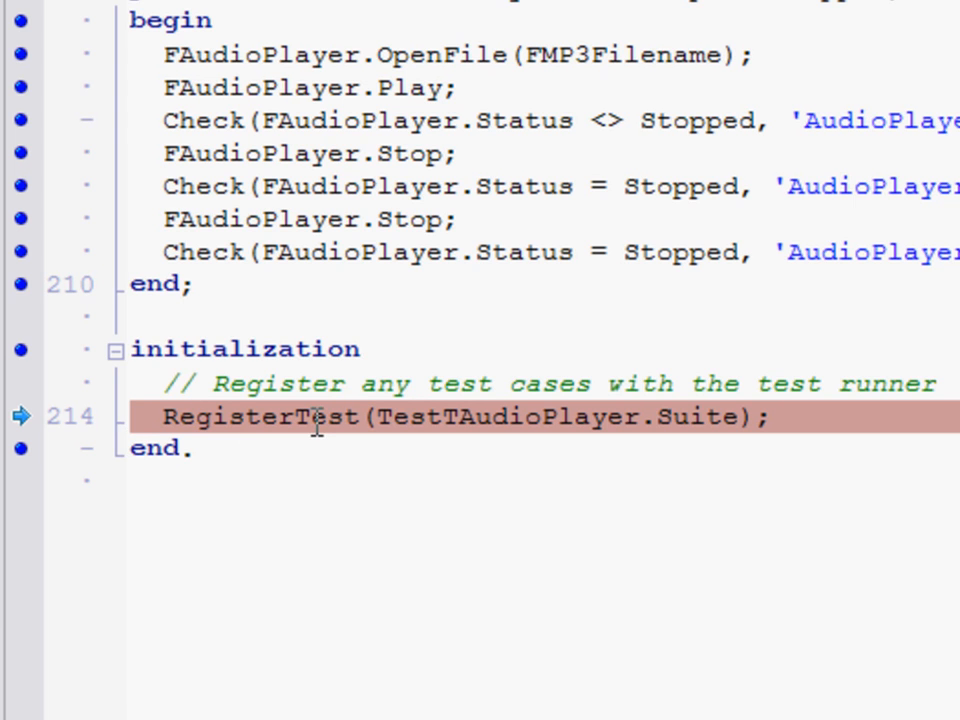
- Place the cursor in the editor while stepping over RegisterTest(TestTAudioPlayer.Suite)
click(136, 416)
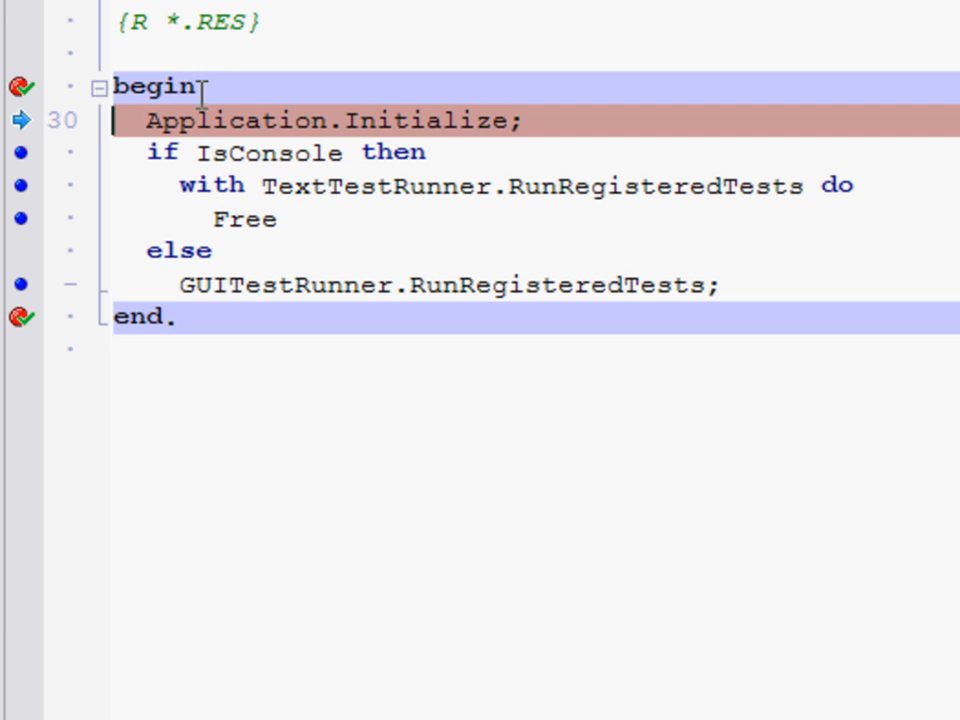
mouse_move(218, 120)
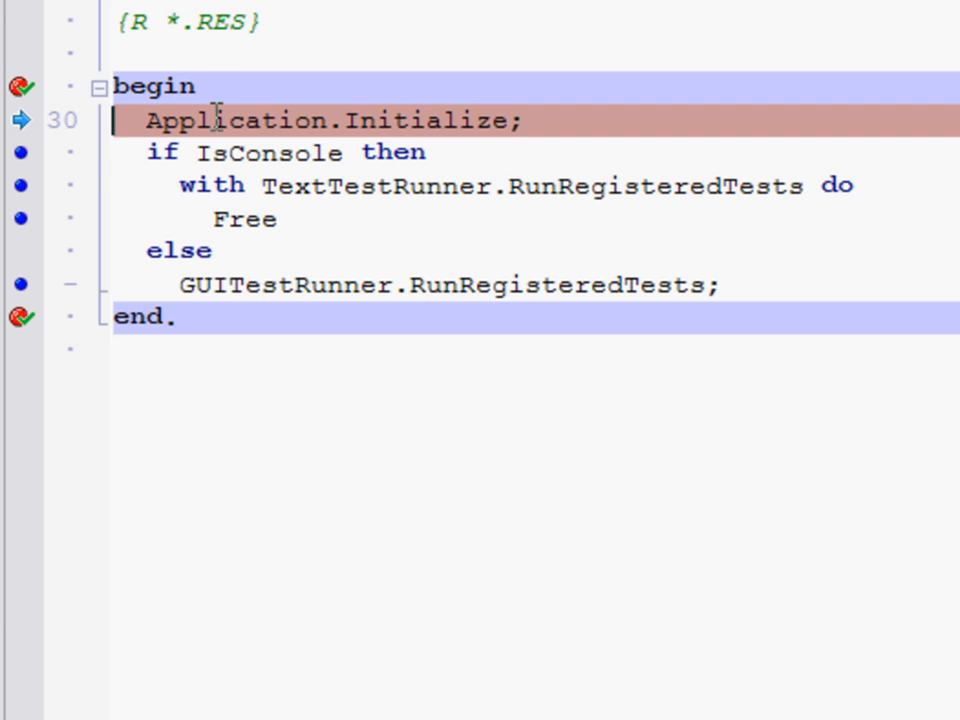
mouse_move(152, 198)
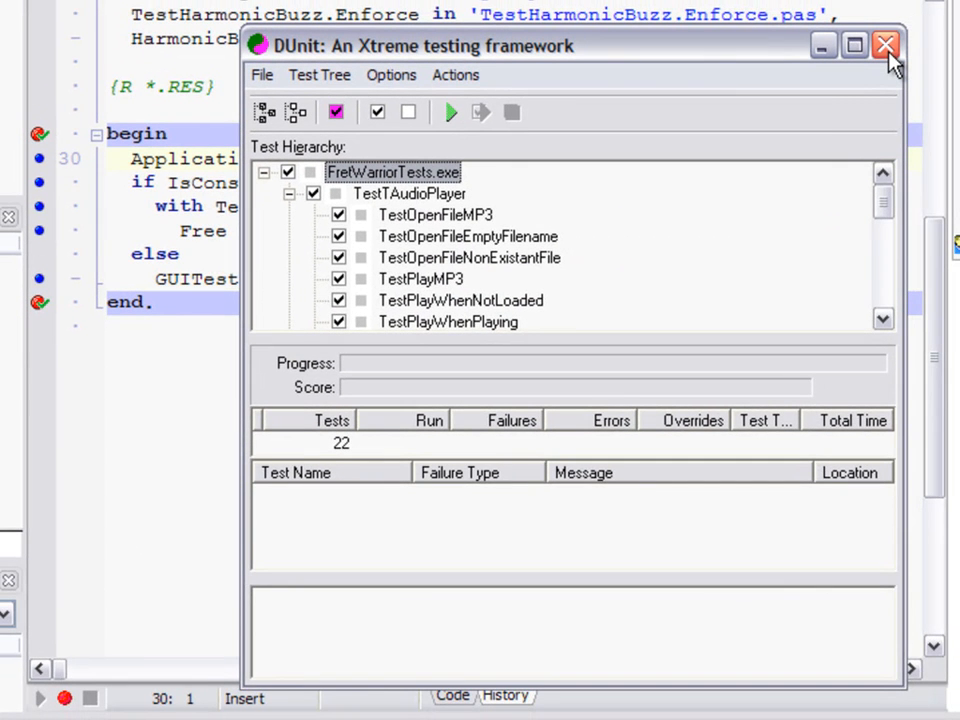
mouse_move(886, 46)
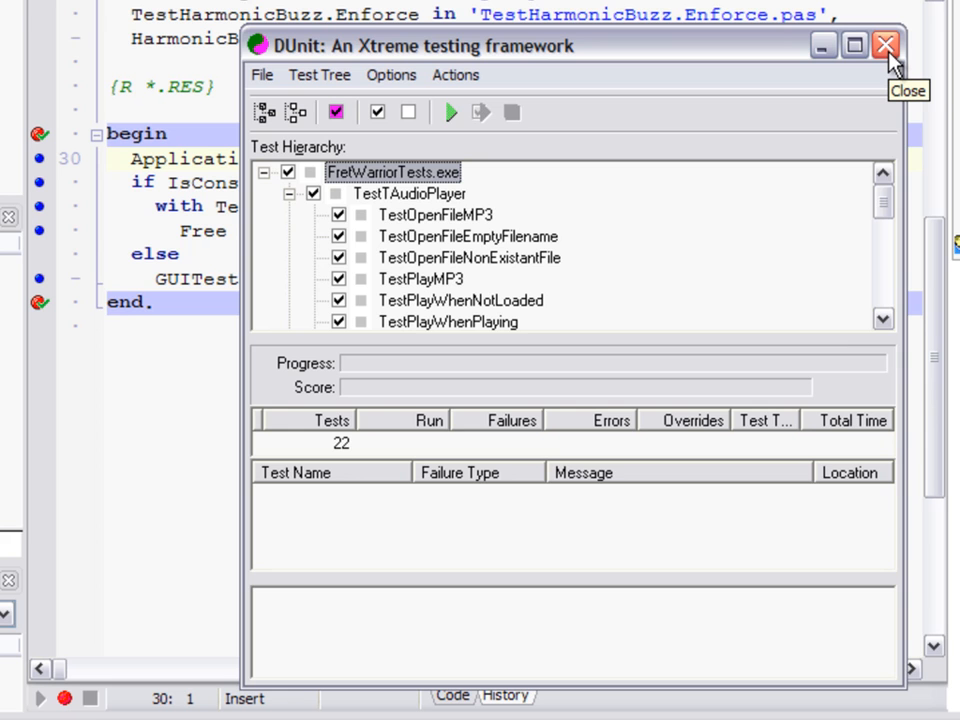
- Close the DUnit GUI runner window listing 22 tests without running any
click(884, 44)
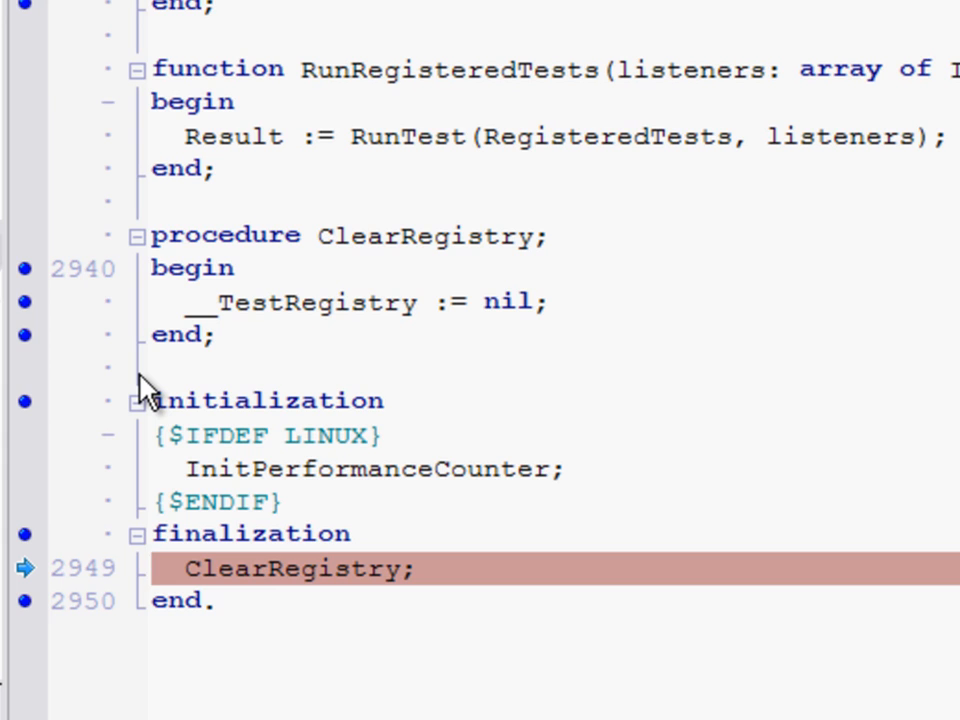
- Place the cursor in the TestFramework finalization source near the ClearRegistry call
click(150, 568)
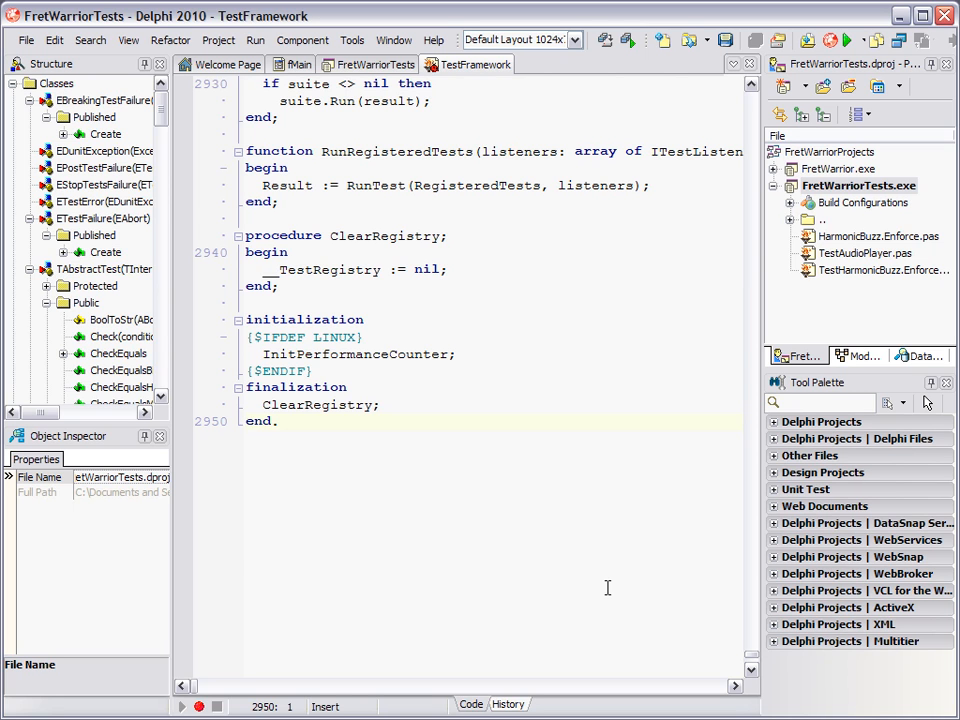
- Place the cursor in the finalization source as the process terminates and debugging ends
click(246, 420)
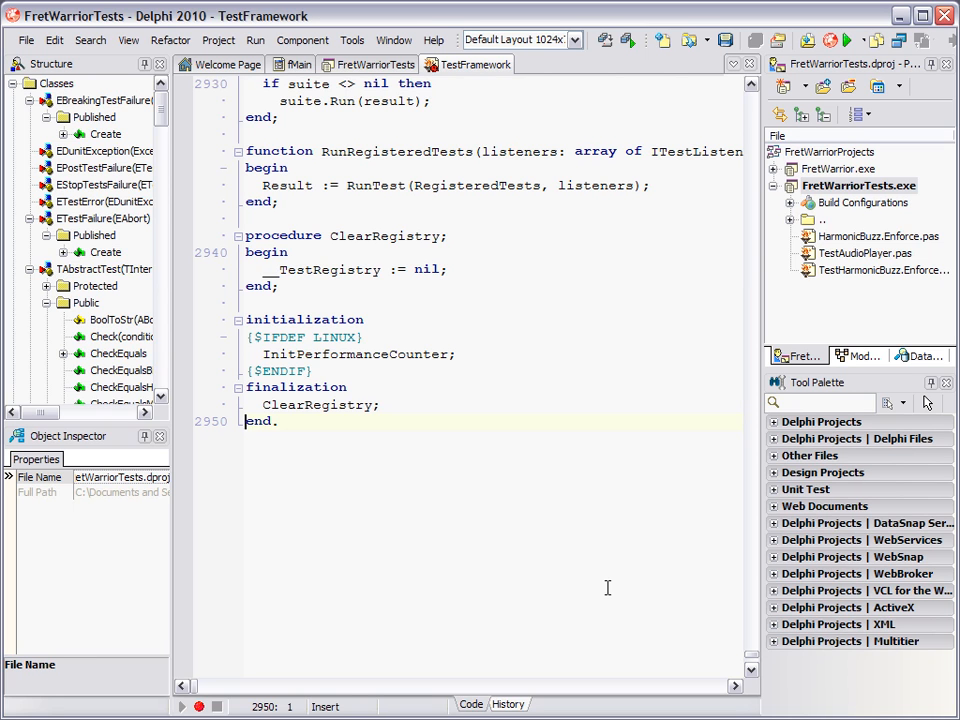